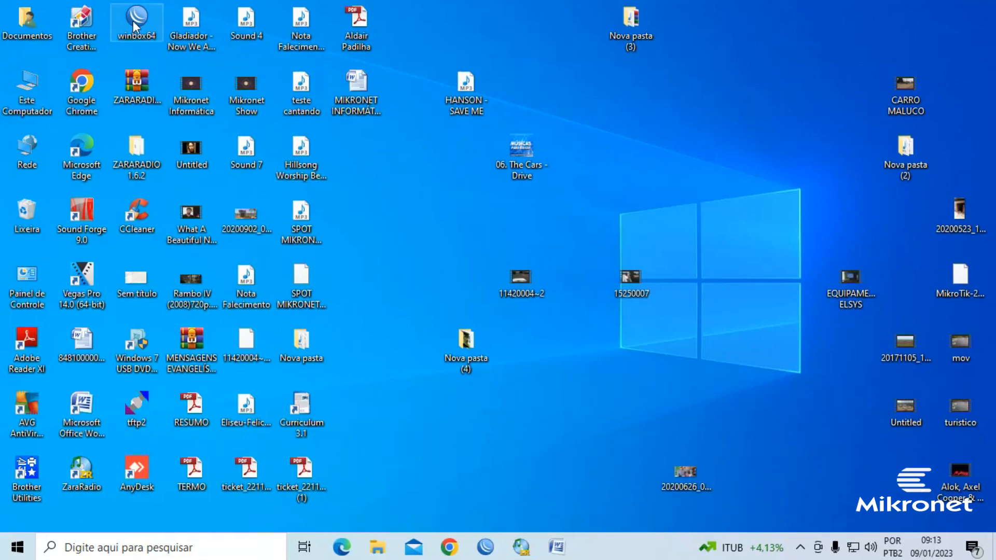
Step: Launch winbox64 and connect to the RB3011 router as admin with the saved credentials
double_click(135, 19)
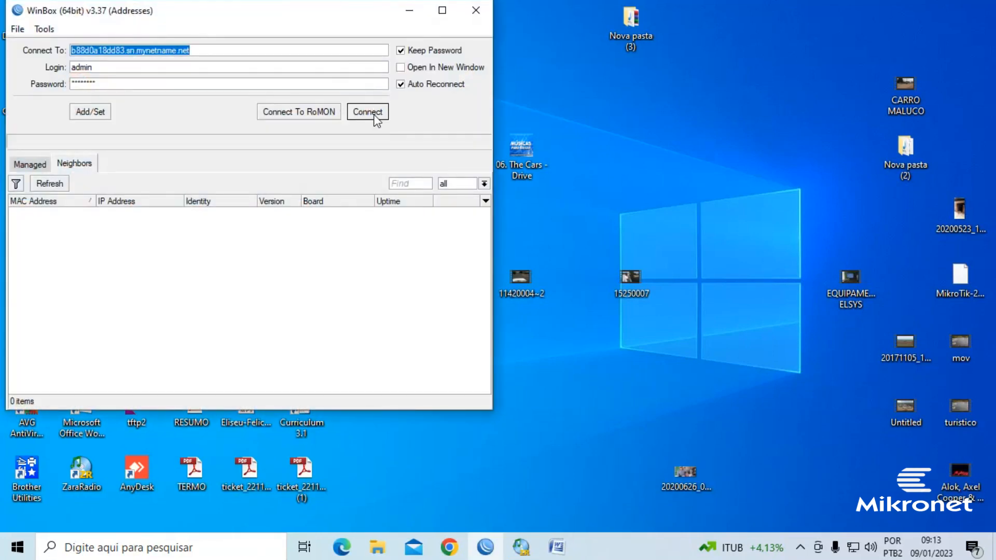
click(367, 112)
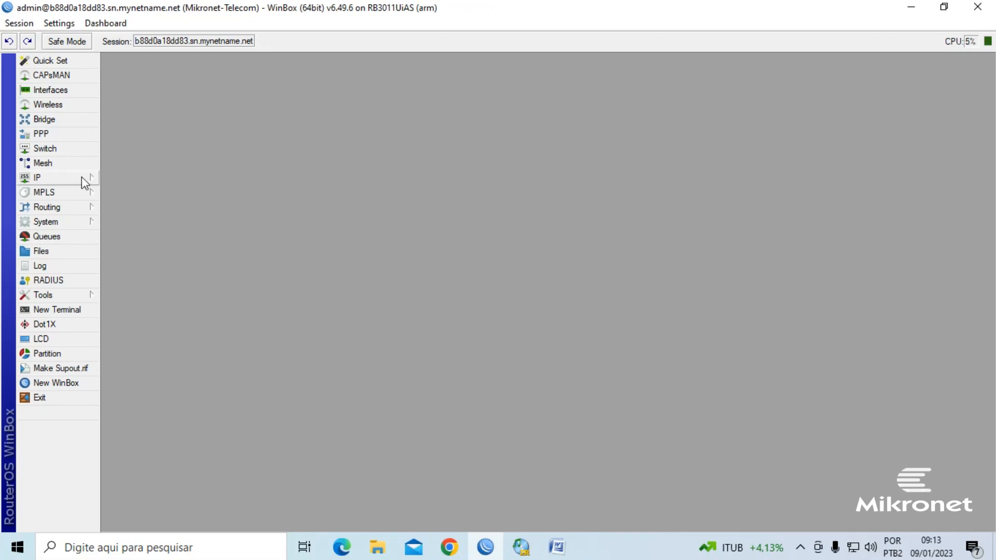
Step: Show the IP Firewall Filter Rules list and reach the first WhatsApp detection forward rule
click(38, 178)
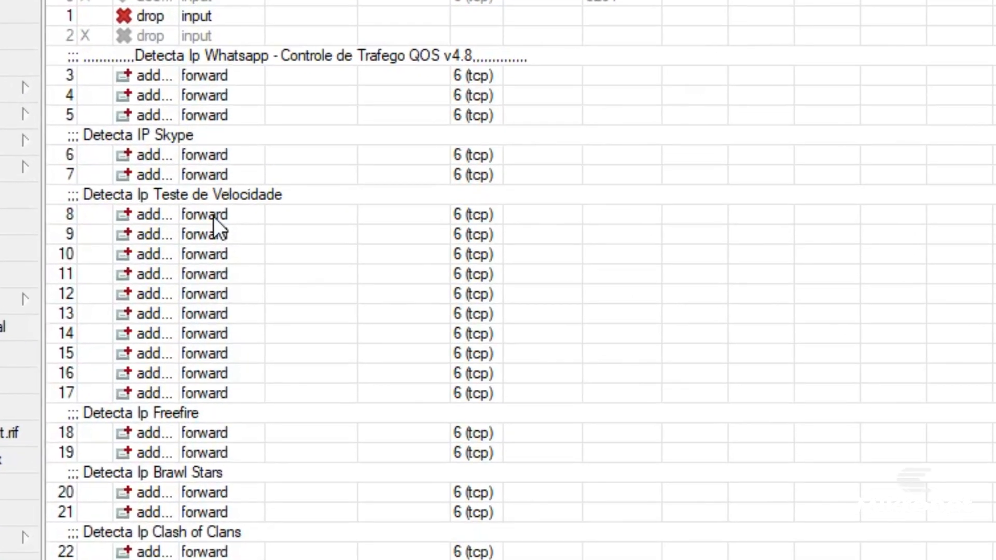
scroll(down, 3)
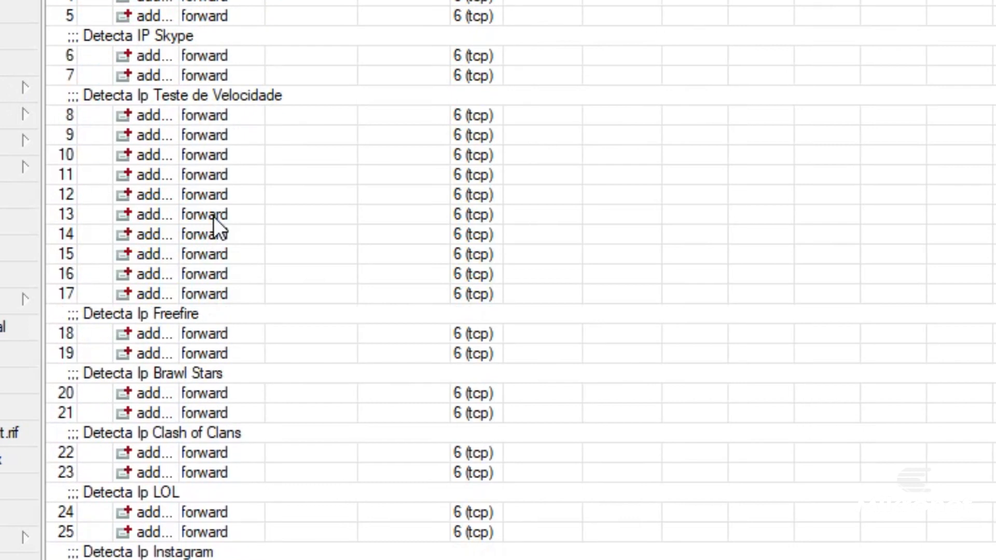
scroll(down, 3)
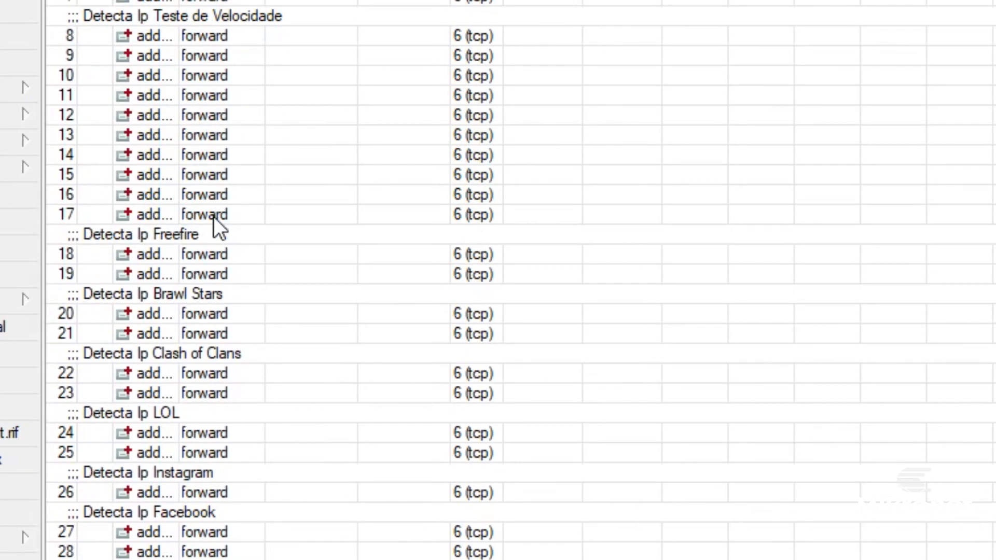
scroll(down, 3)
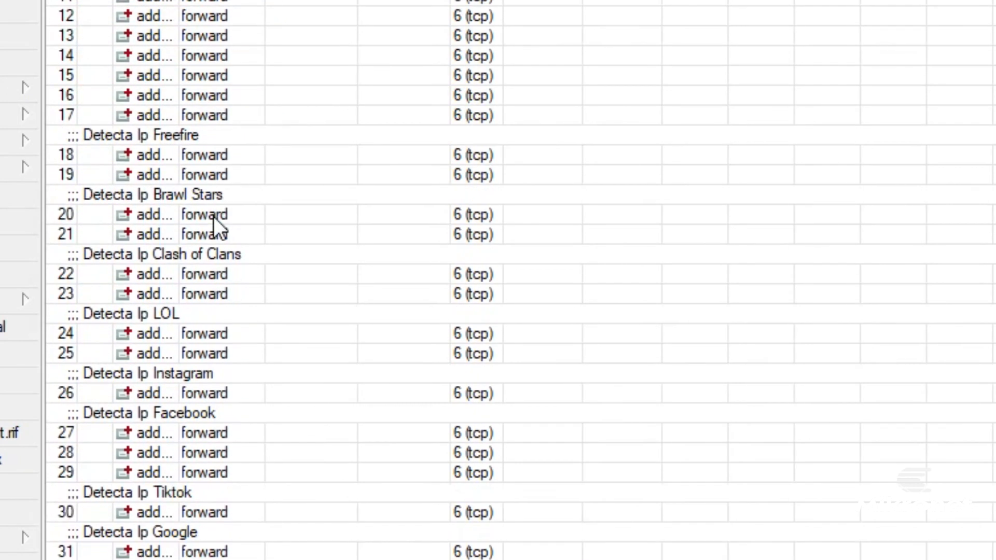
scroll(down, 3)
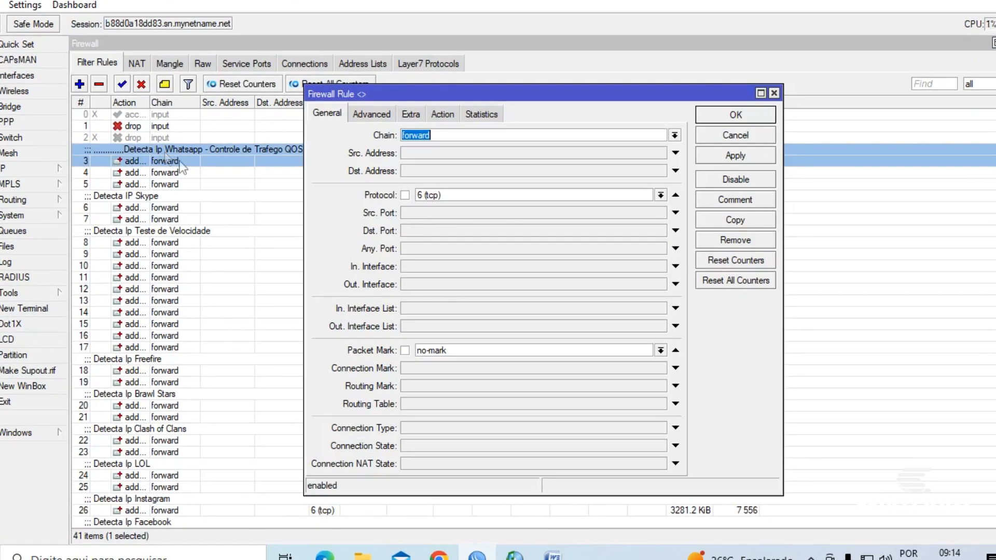
Step: Review the WhatsApp rule's TLS host whatsapp-chatd*, its add-to-'whatsapp' address-list action and statistics, then close it
click(371, 114)
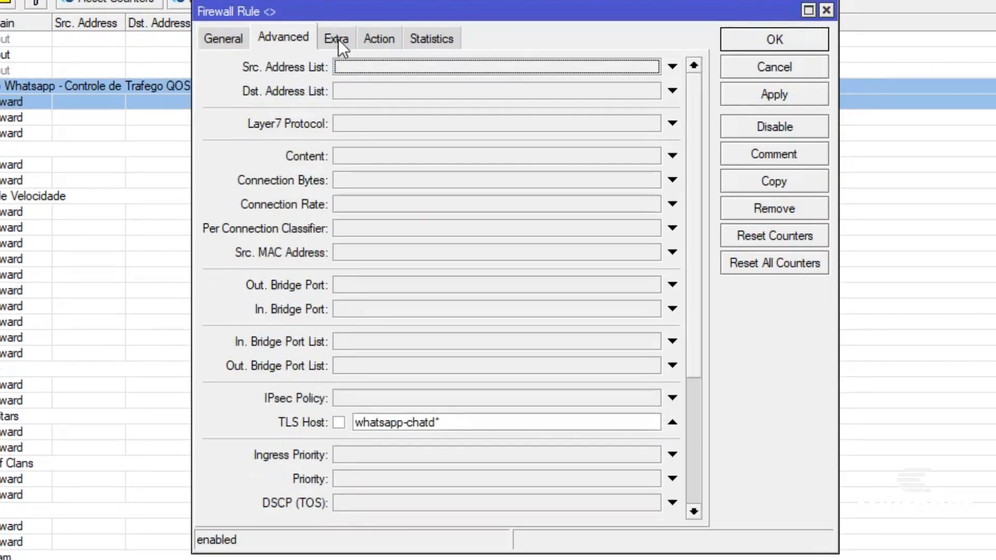
click(379, 39)
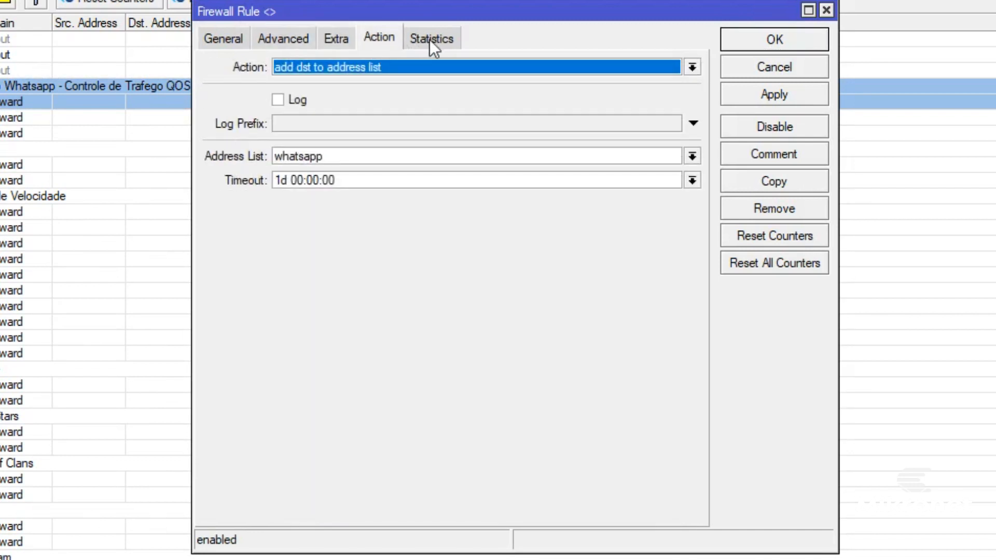
click(430, 37)
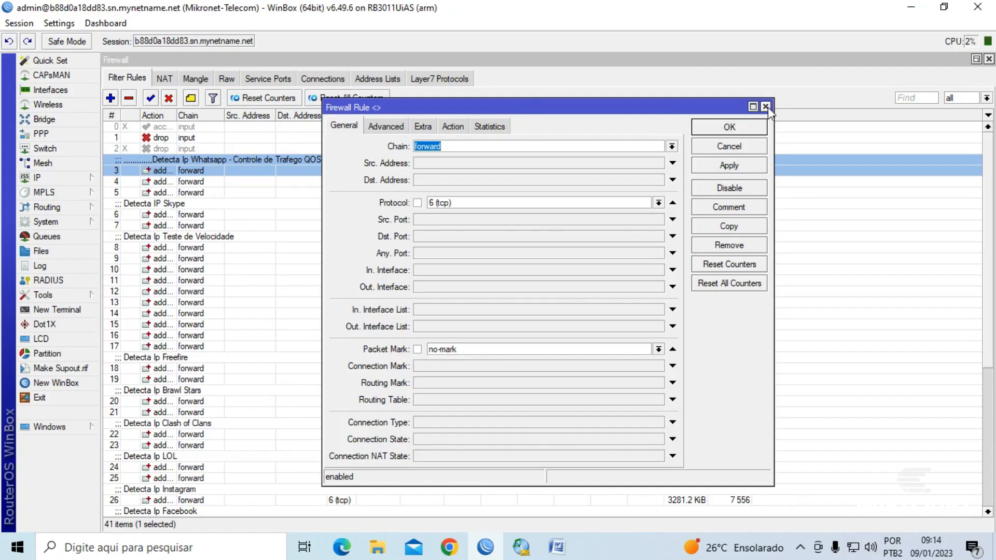
click(766, 107)
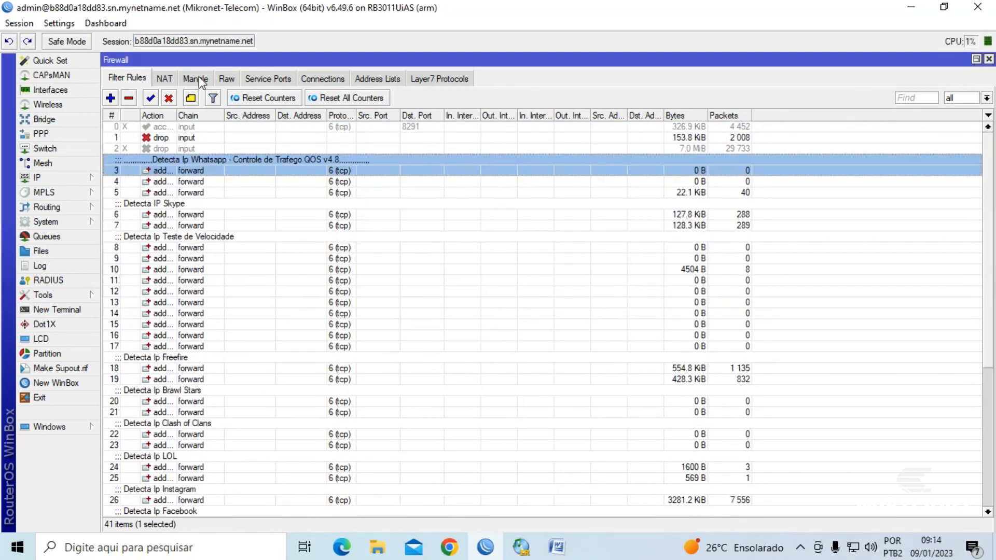
Step: Review the 68 Mangle marking rules grouped by service (WhatsApp, games, streaming)
click(195, 78)
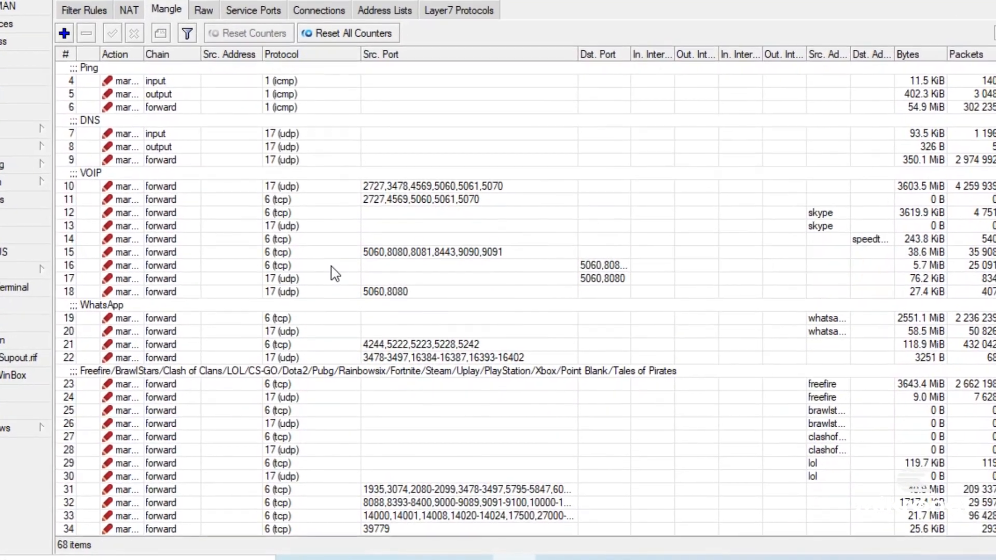
scroll(down, 3)
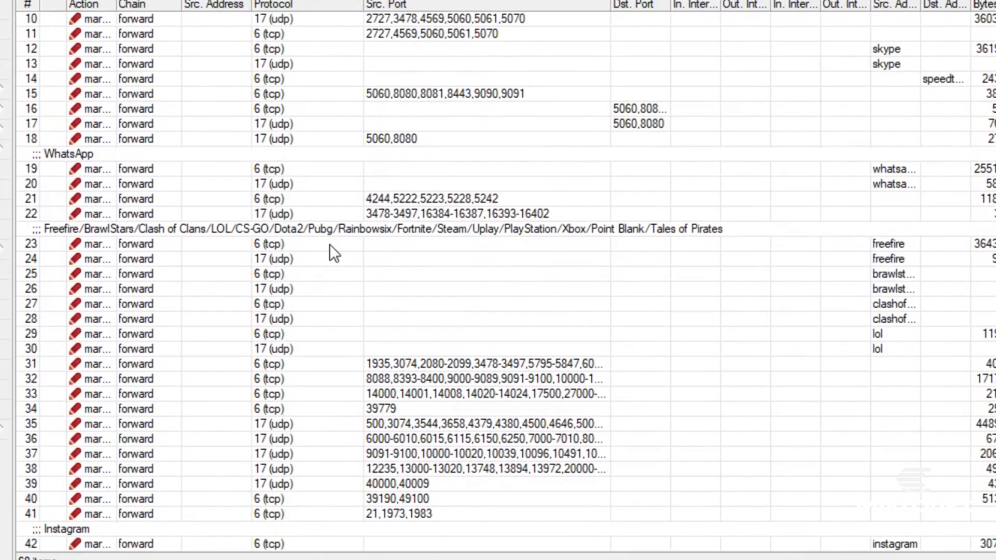
scroll(down, 3)
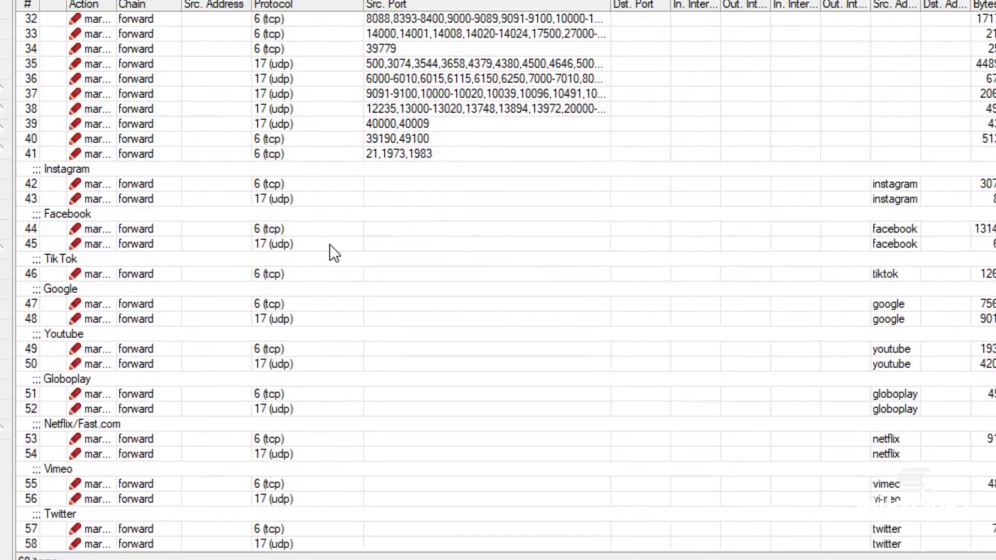
scroll(down, 3)
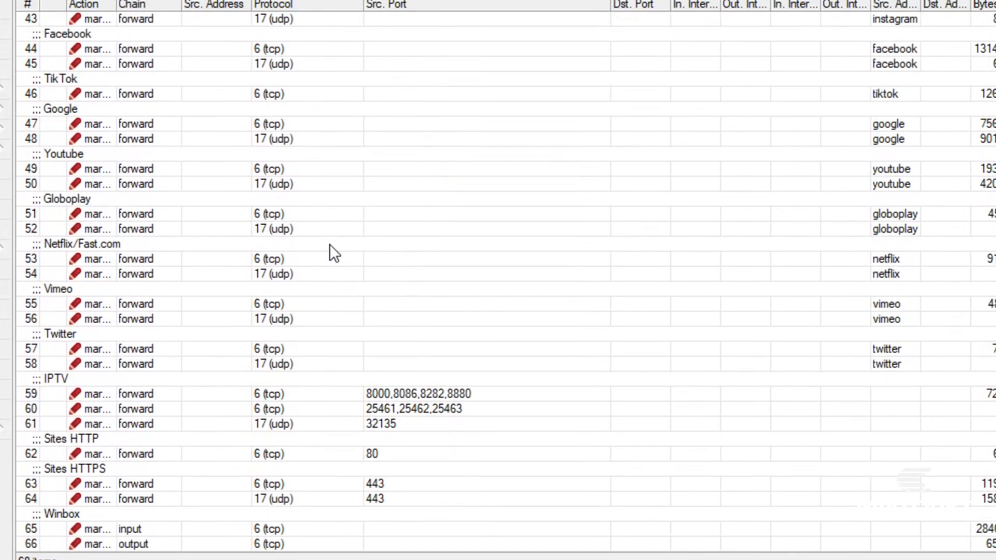
scroll(down, 3)
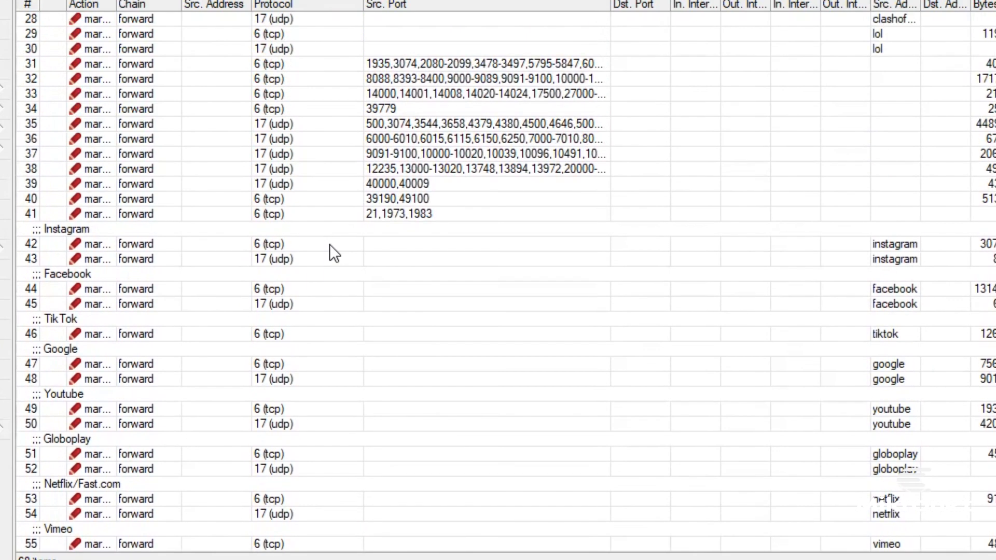
scroll(down, 3)
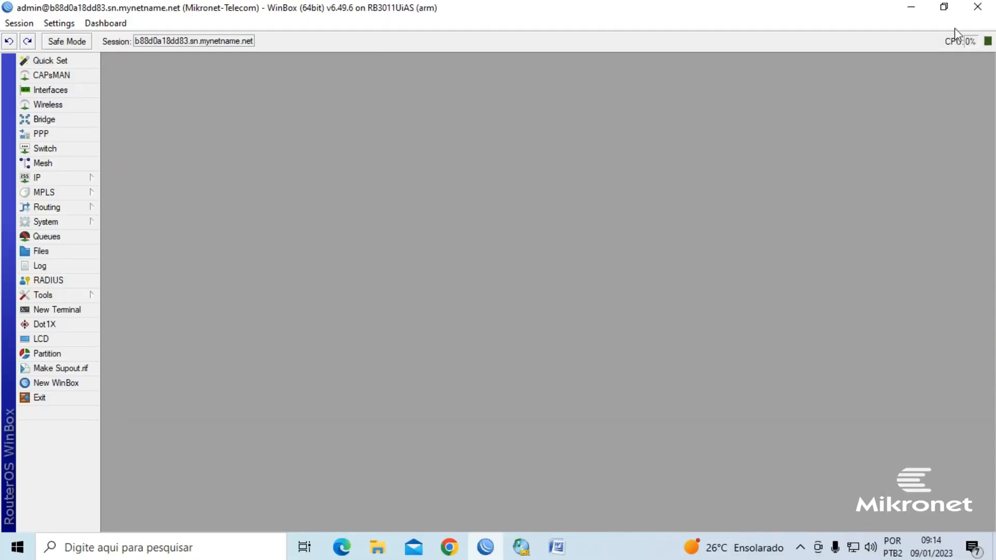
mouse_move(48, 237)
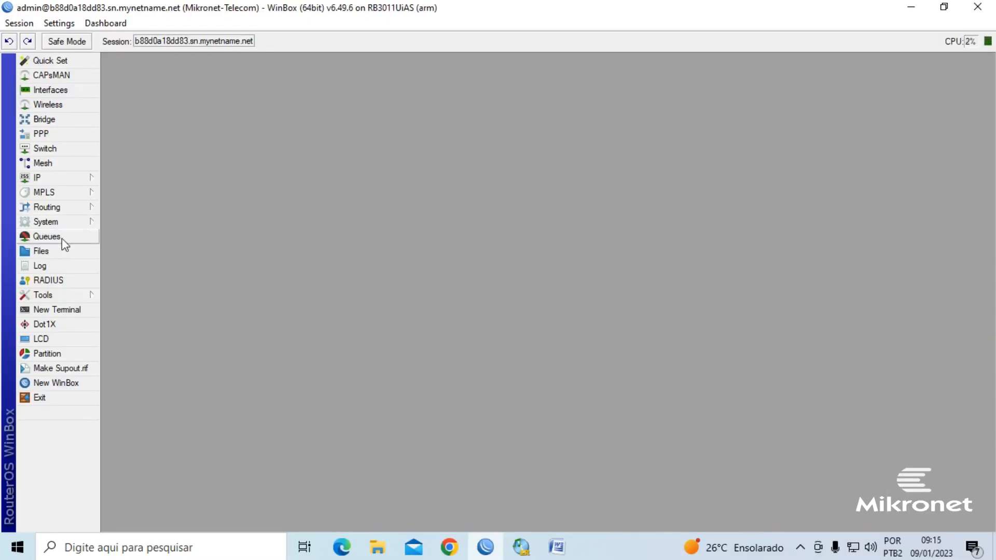
click(47, 237)
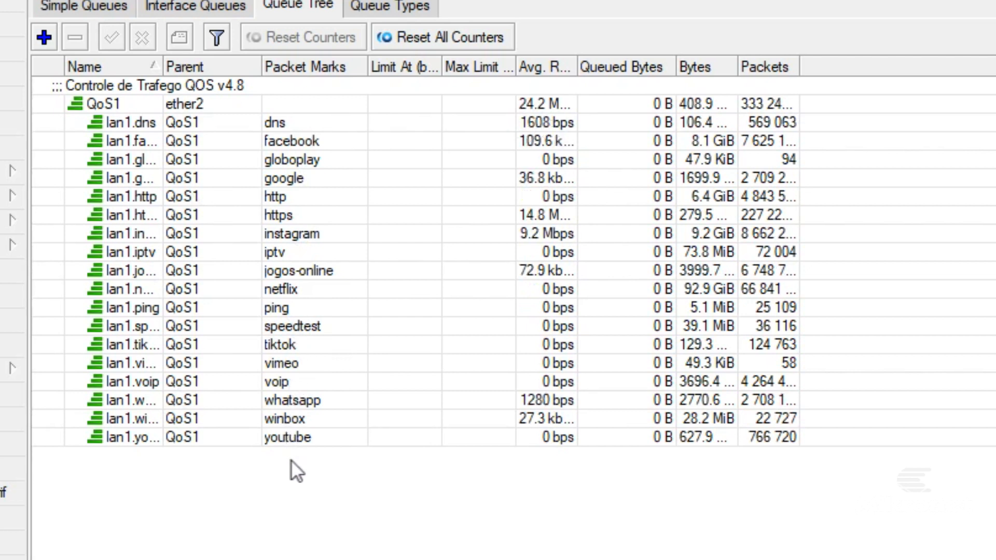
mouse_move(625, 550)
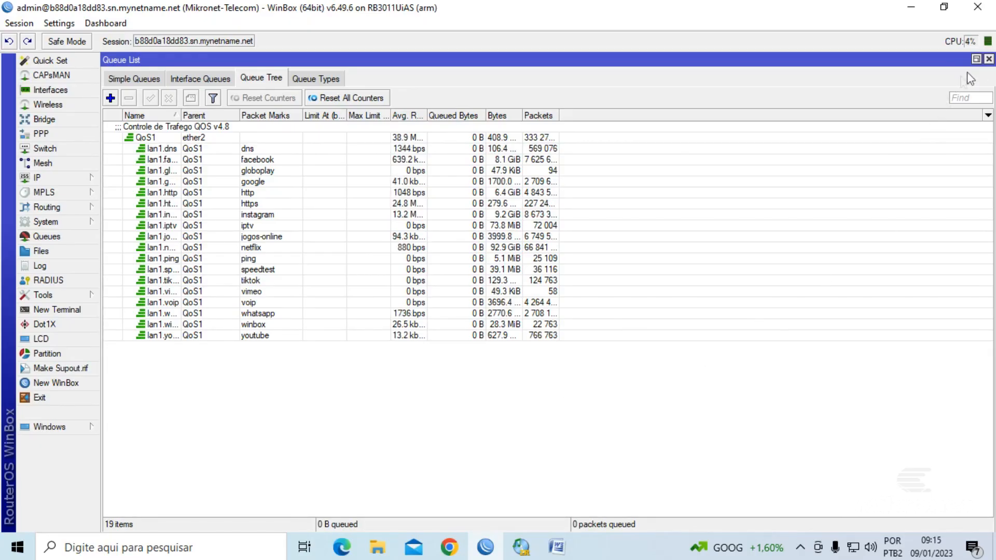
click(988, 59)
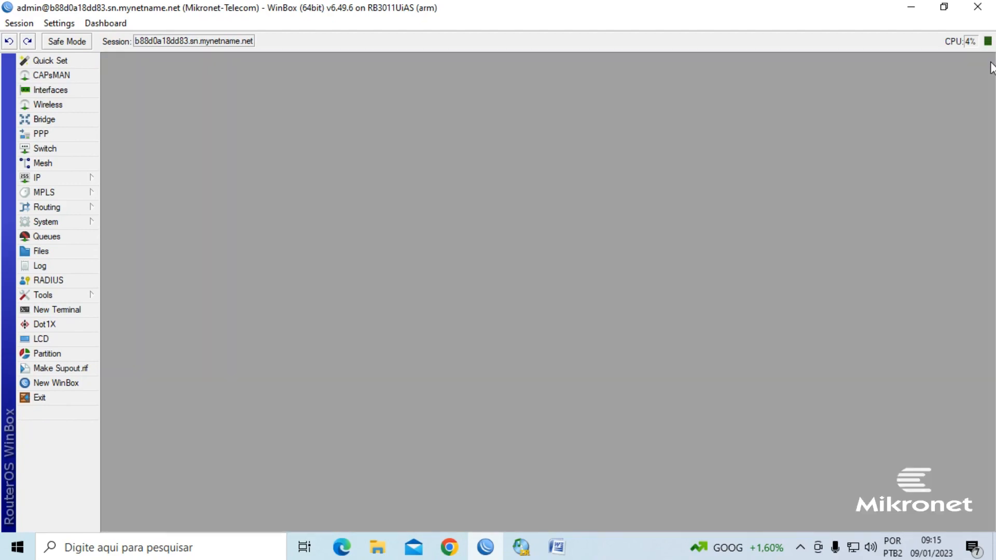